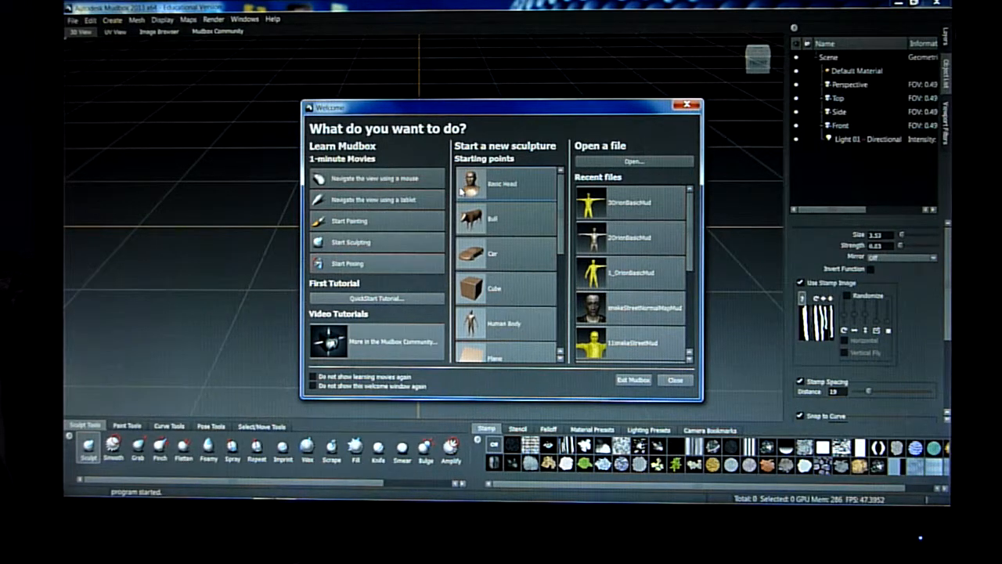
{"action": "mouse_move", "coordinate": [470, 180]}
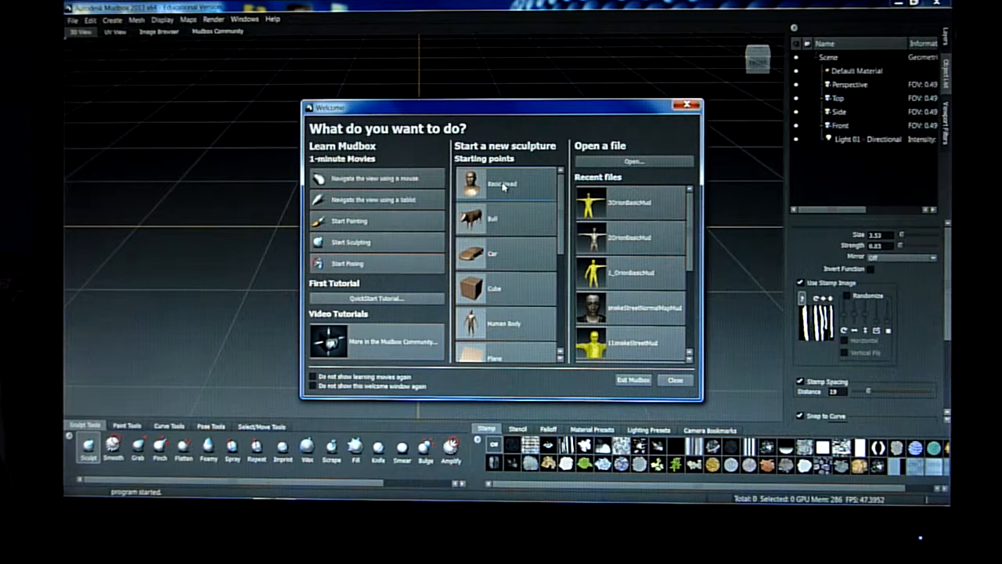
{"action": "mouse_move", "coordinate": [503, 186]}
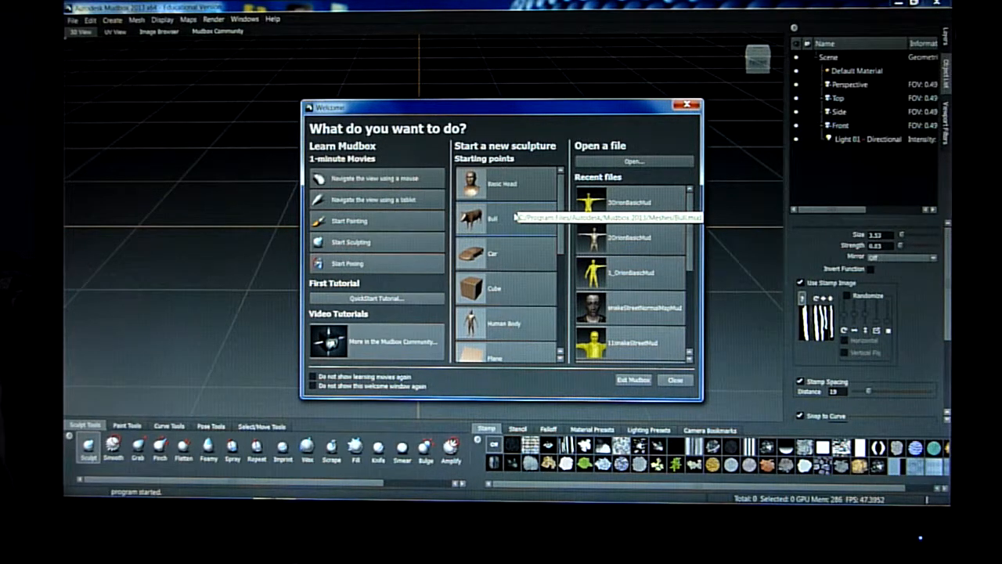
{"action": "mouse_move", "coordinate": [513, 213]}
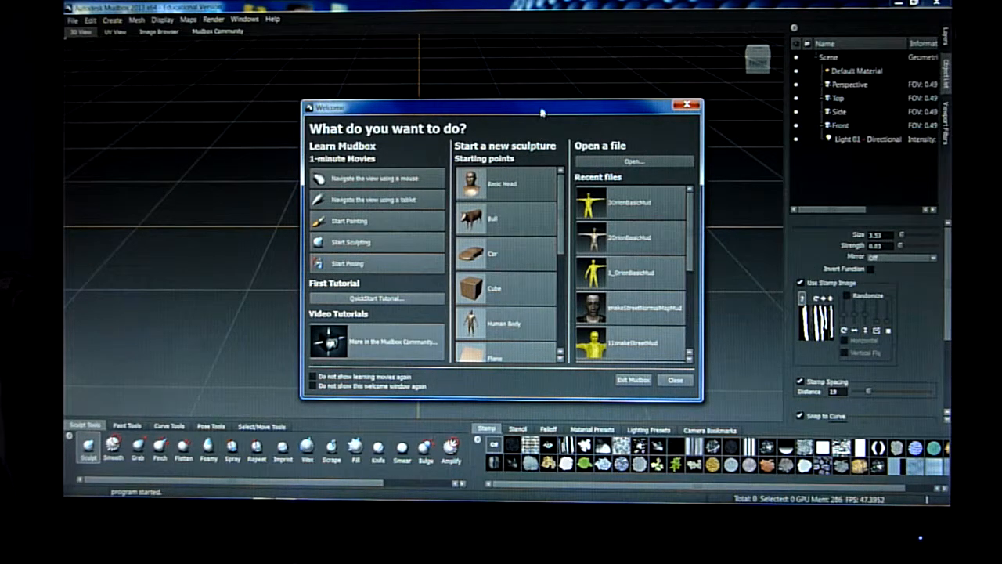
Step: Load the Human Body starting point as a new sculpture with two subdivision levels
{"action": "left_click_drag", "start_coordinate": [540, 112], "coordinate": [531, 90]}
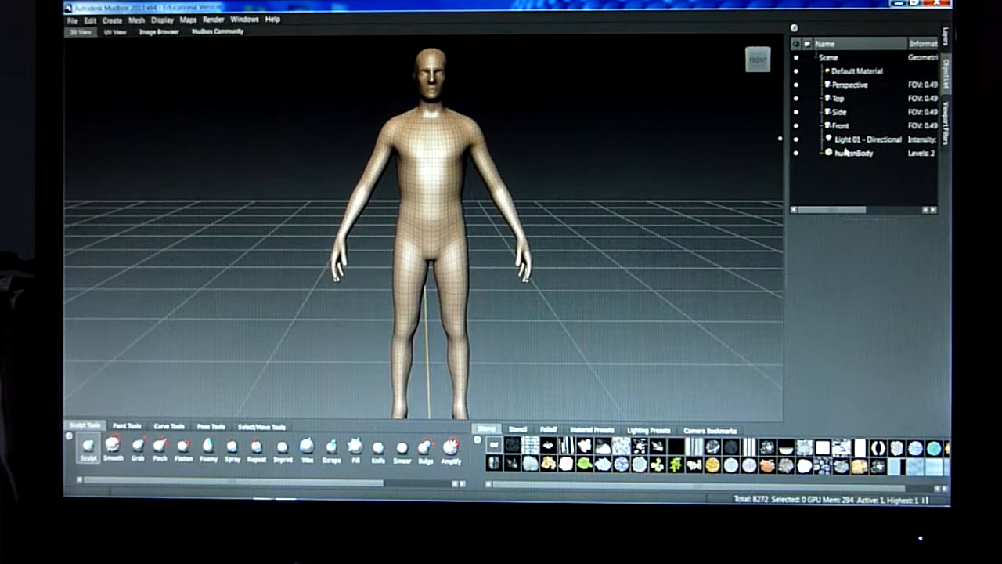
Step: Select humanBody in the Object List to show its properties and material
{"action": "left_click", "coordinate": [854, 153]}
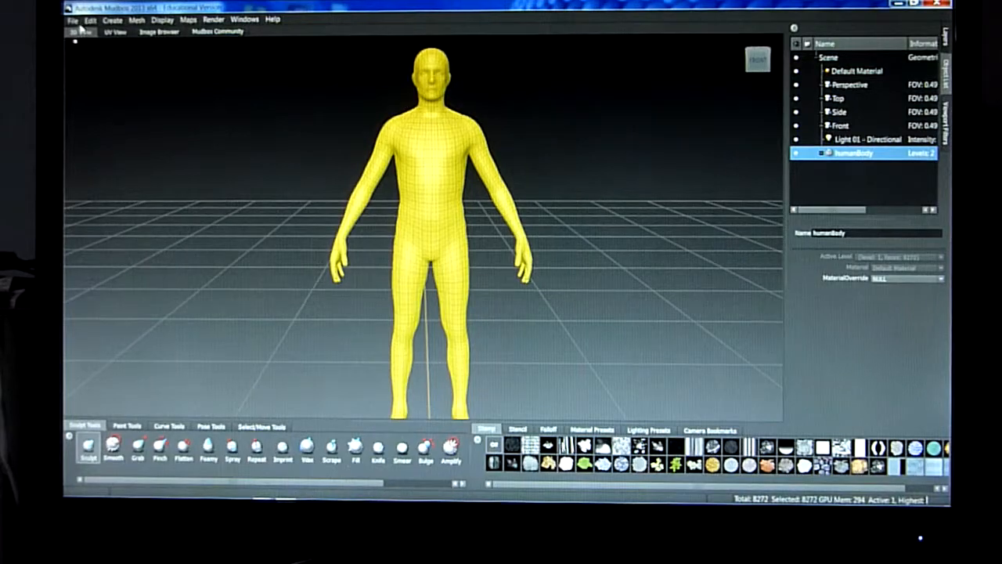
{"action": "left_click", "coordinate": [73, 19]}
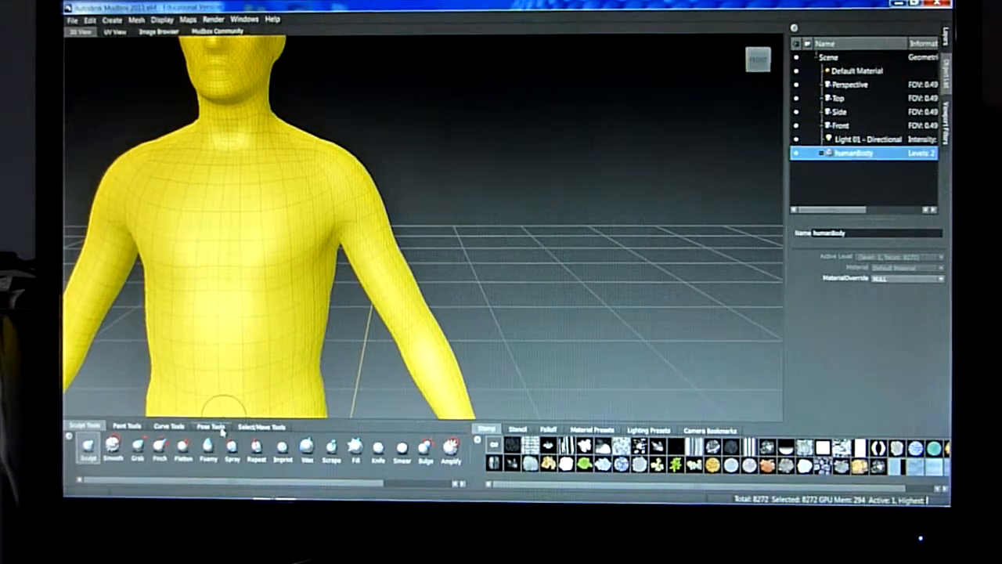
{"action": "left_click", "coordinate": [210, 426]}
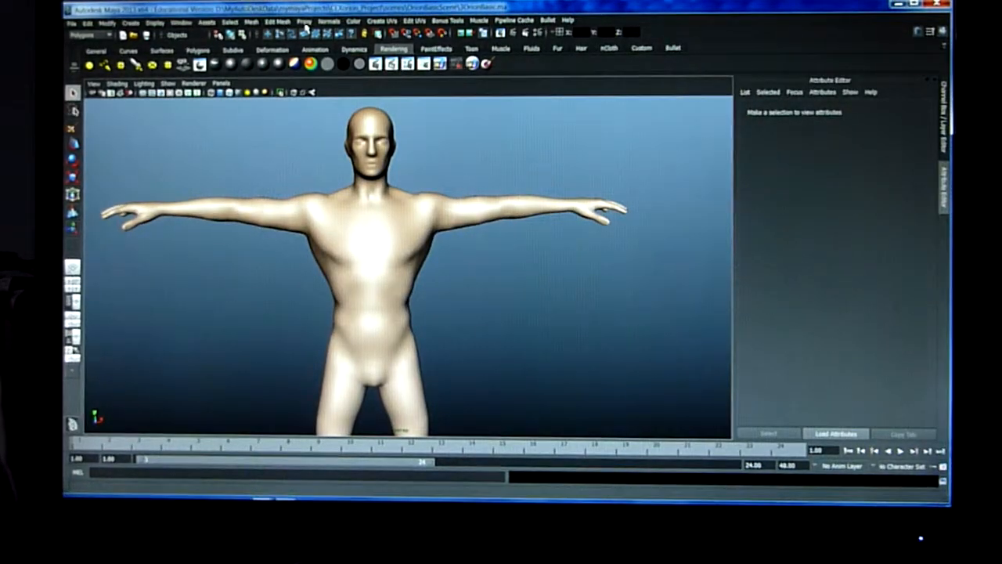
Step: Open Maya's Edit Mesh menu over the T-posed body
{"action": "left_click", "coordinate": [252, 20]}
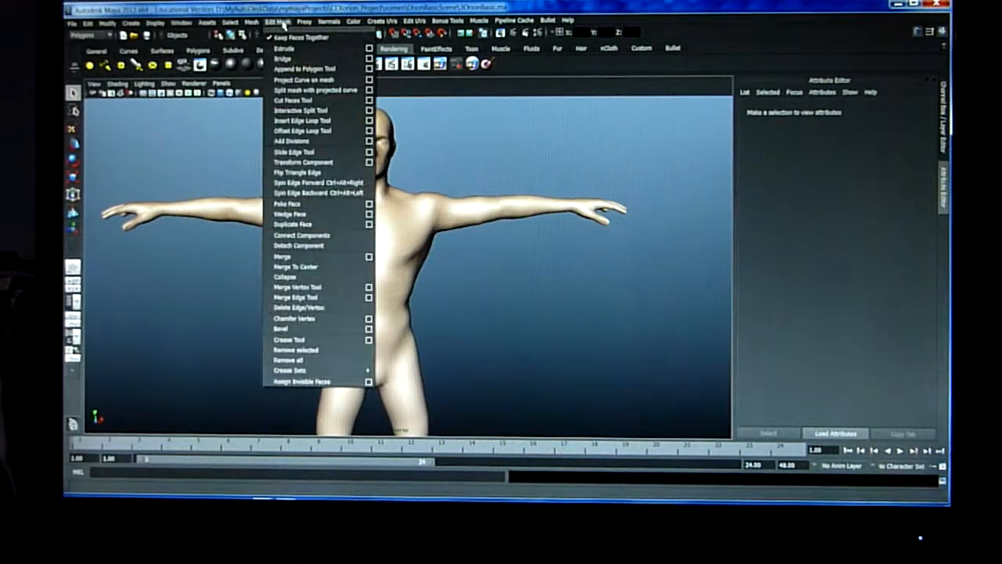
{"action": "mouse_move", "coordinate": [317, 307]}
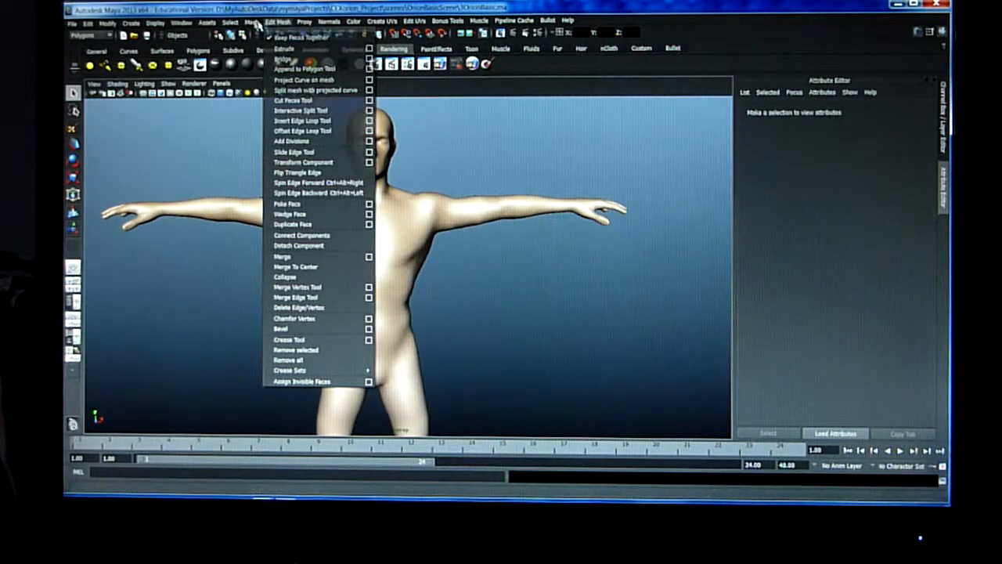
{"action": "mouse_move", "coordinate": [294, 151]}
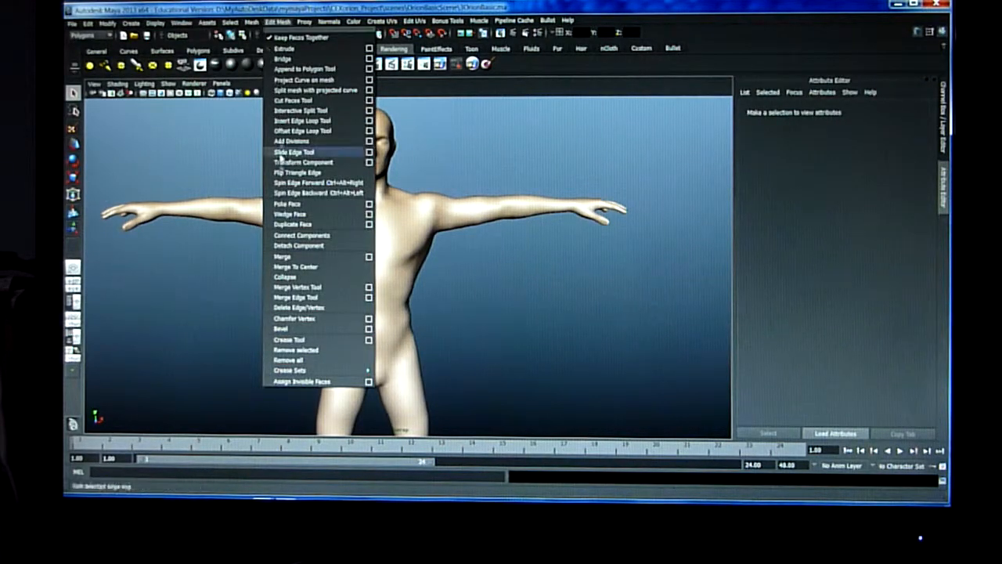
{"action": "mouse_move", "coordinate": [296, 297]}
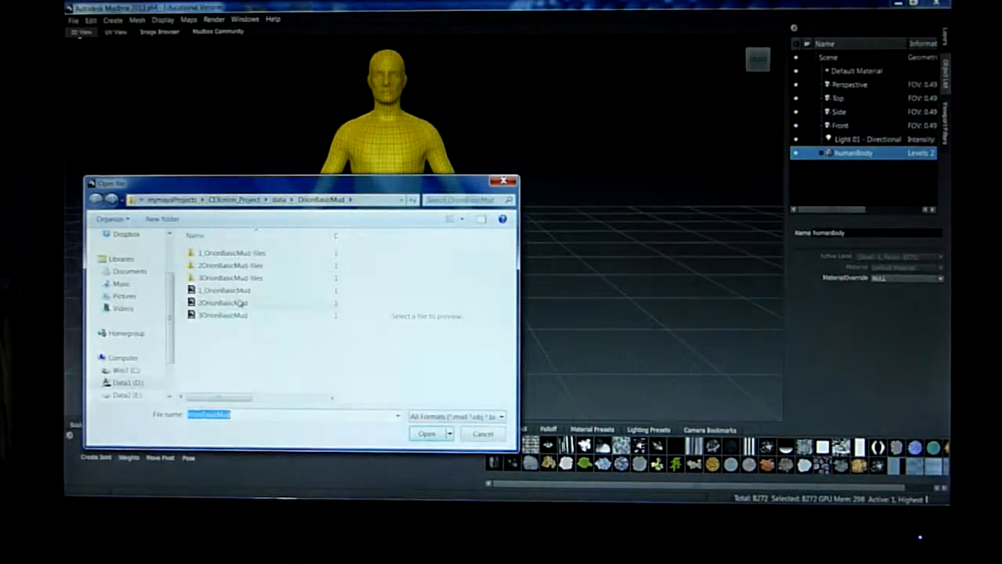
Step: Open the 3OrionBasicMud file showing the yellow body in its relaxed pose
{"action": "left_click", "coordinate": [223, 314]}
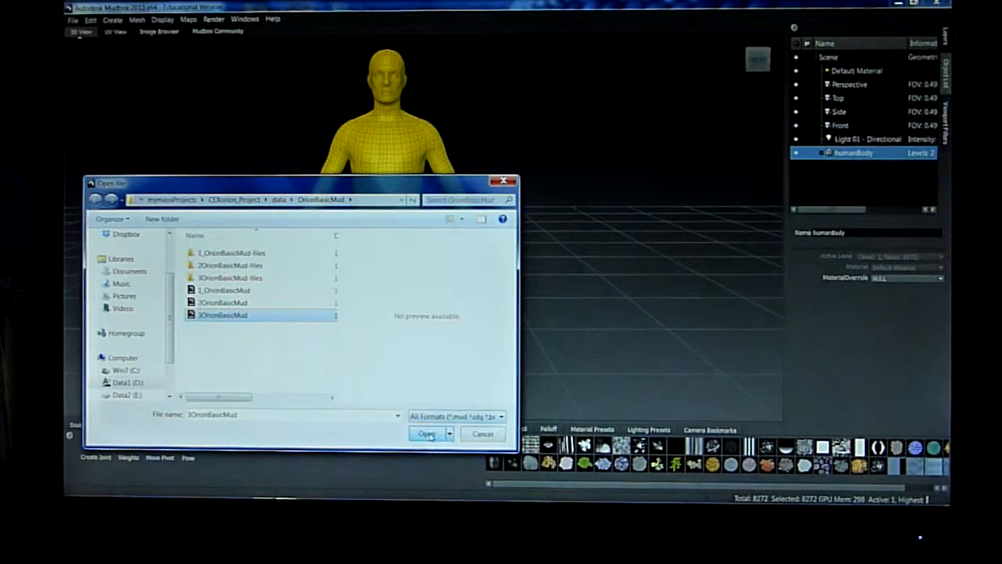
{"action": "left_click", "coordinate": [427, 434]}
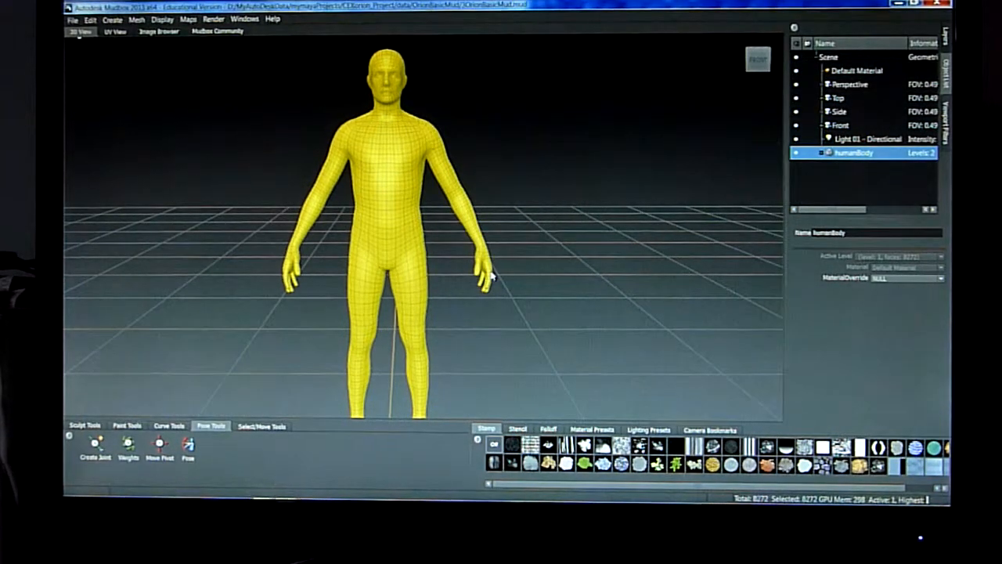